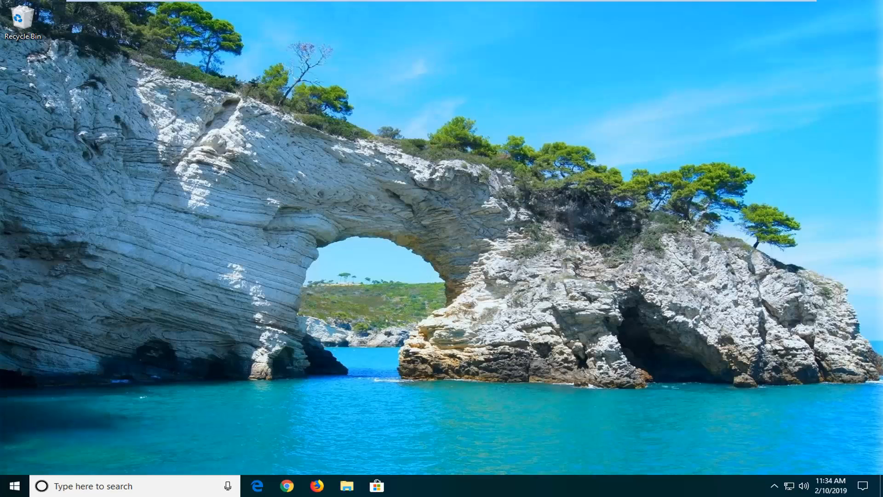
mouse_move(519, 483)
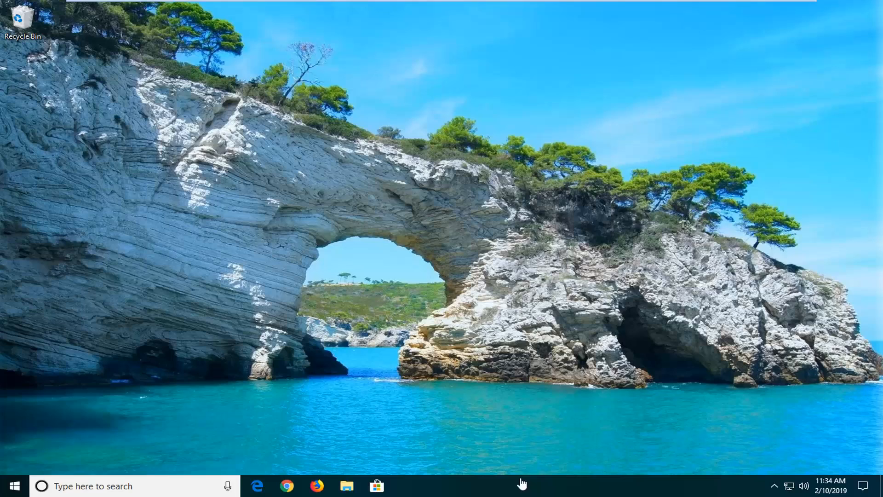
Start a new folder toolbar from the taskbar's Toolbars menu, reaching the folder picker.
right_click(506, 485)
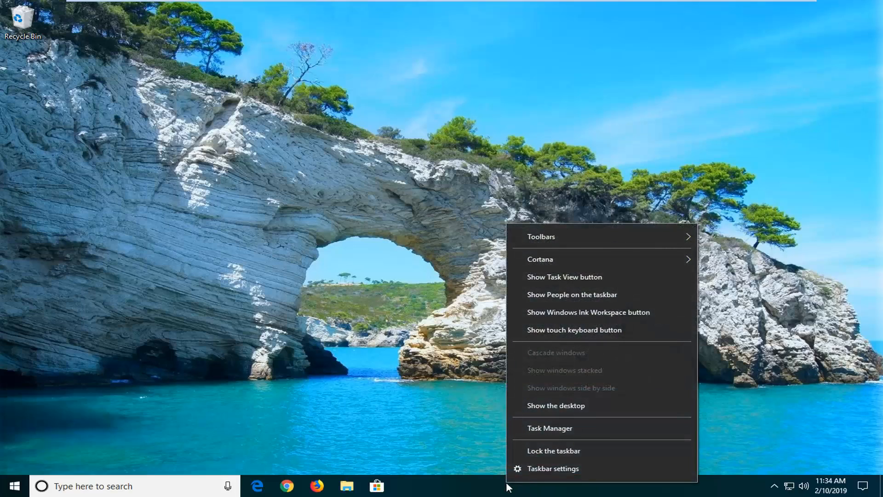
mouse_move(591, 236)
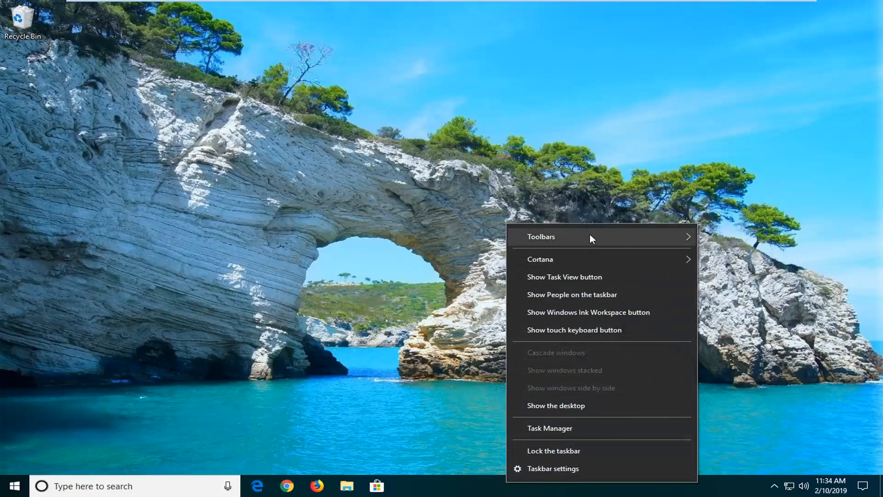
click(541, 236)
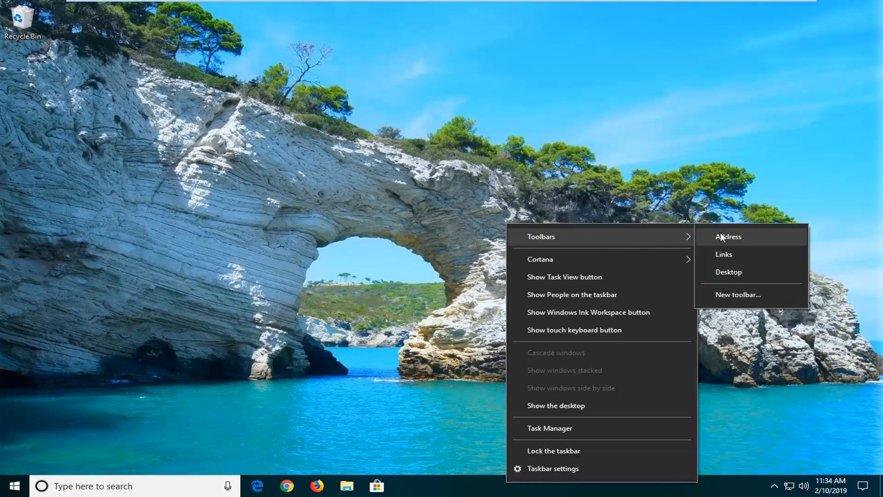
mouse_move(744, 304)
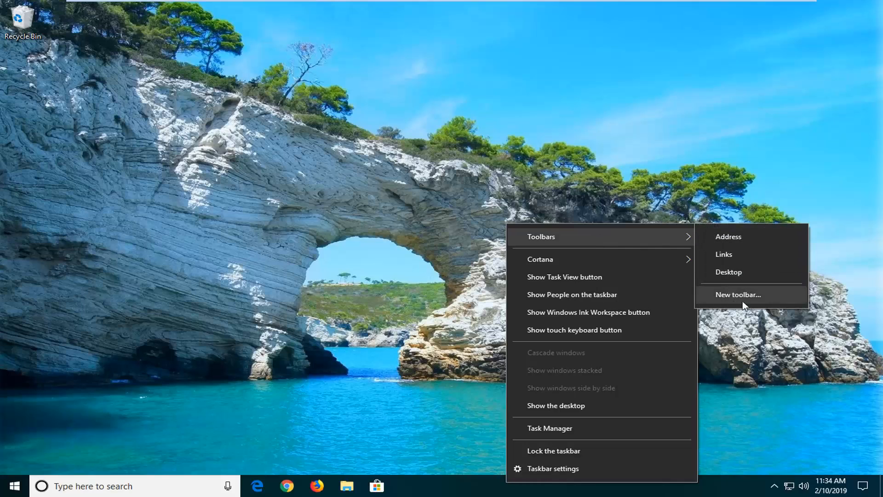
click(738, 294)
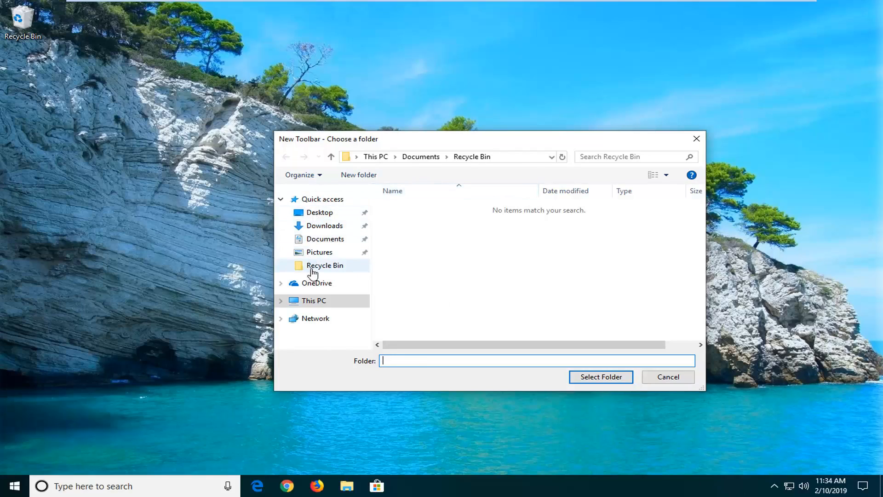
Choose the Downloads folder (after first picking Recycle Bin) and confirm it as the new toolbar.
click(324, 265)
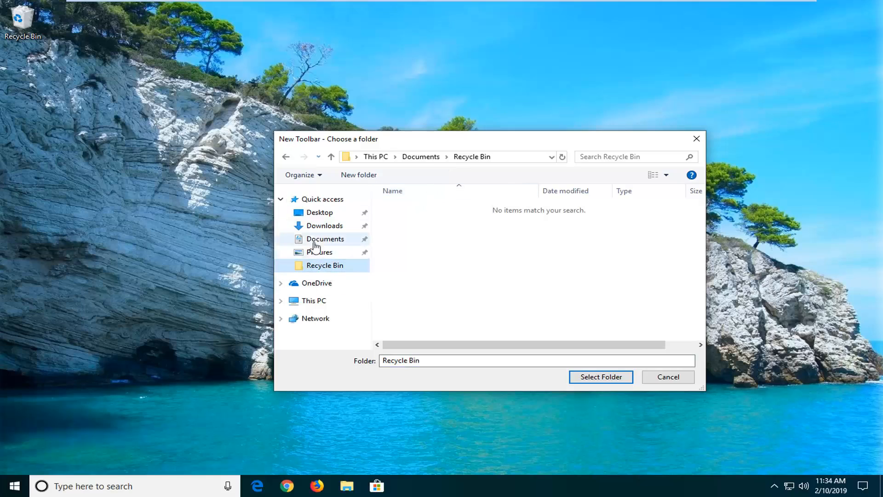
click(324, 225)
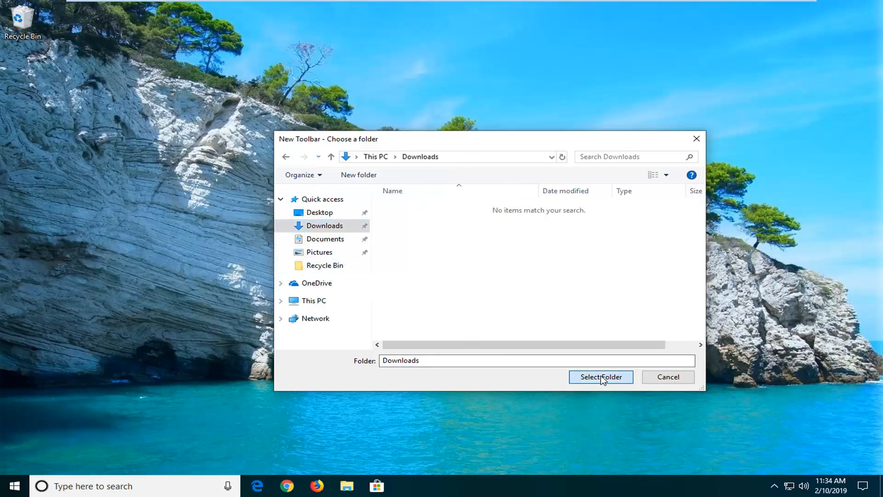
click(601, 376)
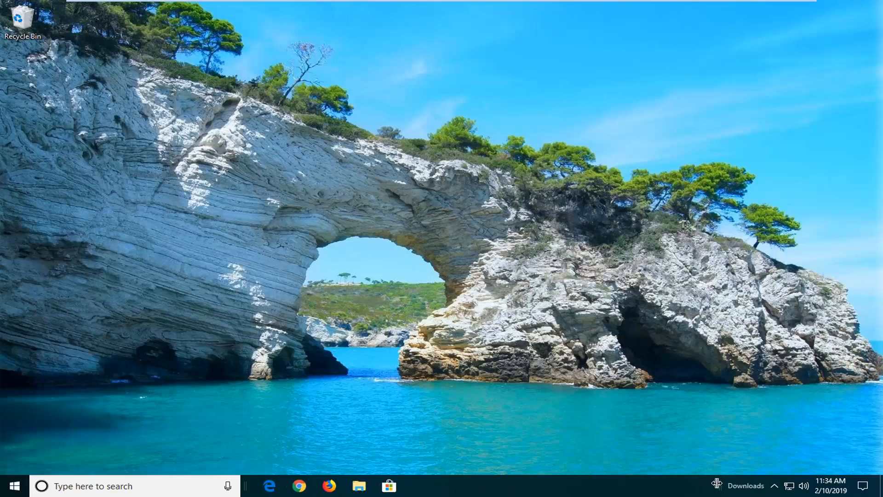
right_click(743, 486)
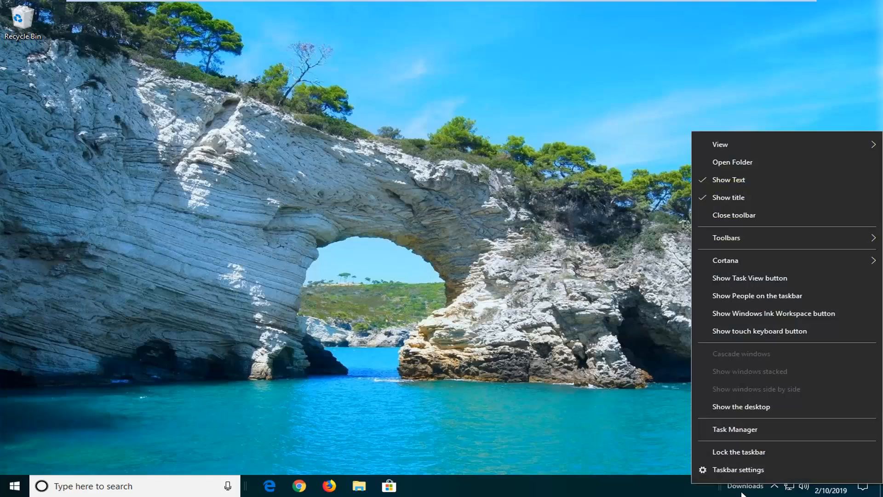
mouse_move(726, 237)
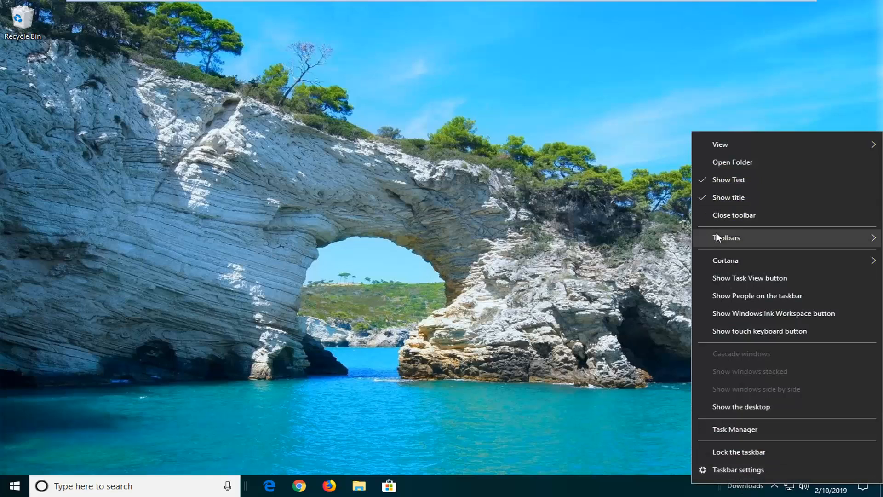
Change a Downloads toolbar option, then bring its Show Text / Show title options back up.
click(719, 145)
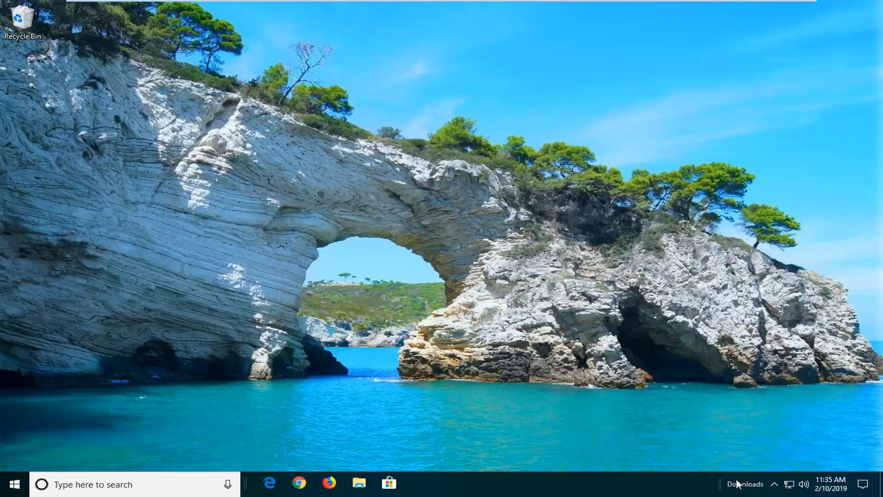
right_click(740, 484)
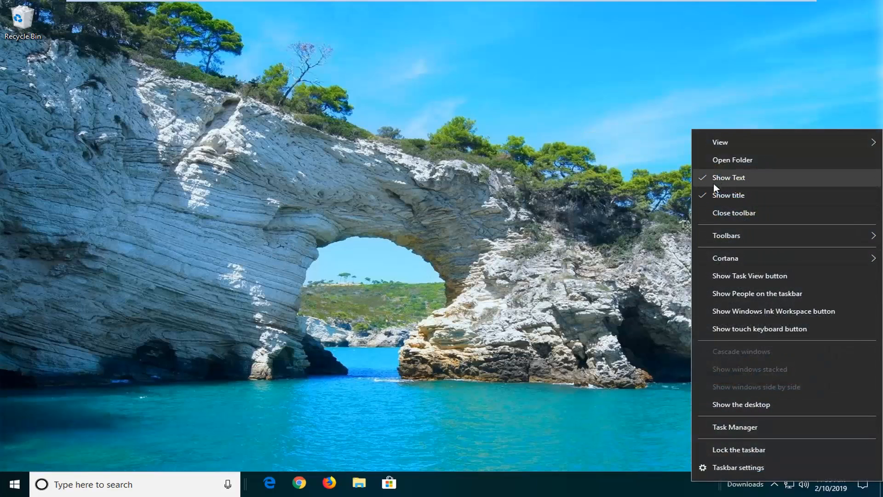